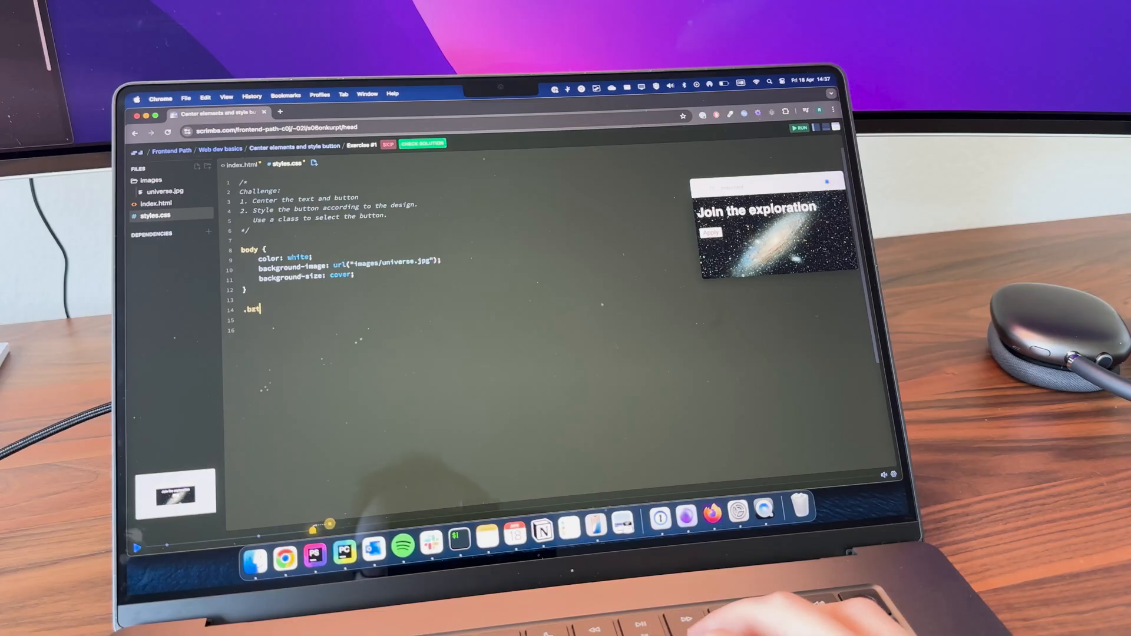
# Step: Type '.button-style {' on line 14 of styles.css to start the button rule
pyautogui.write('utton')
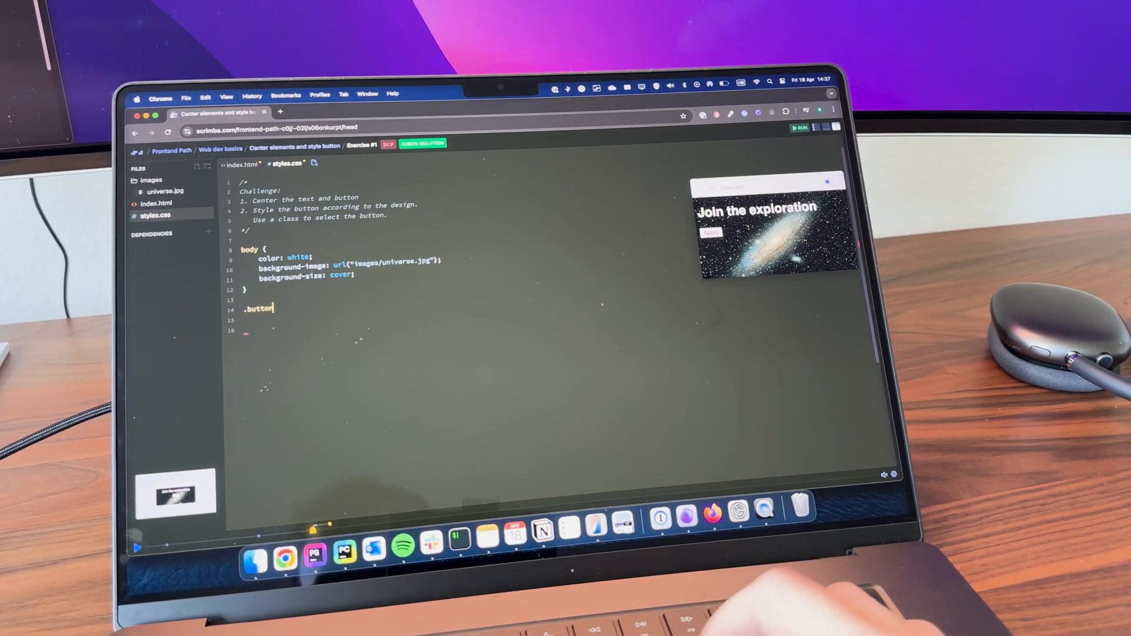
pyautogui.write('-style')
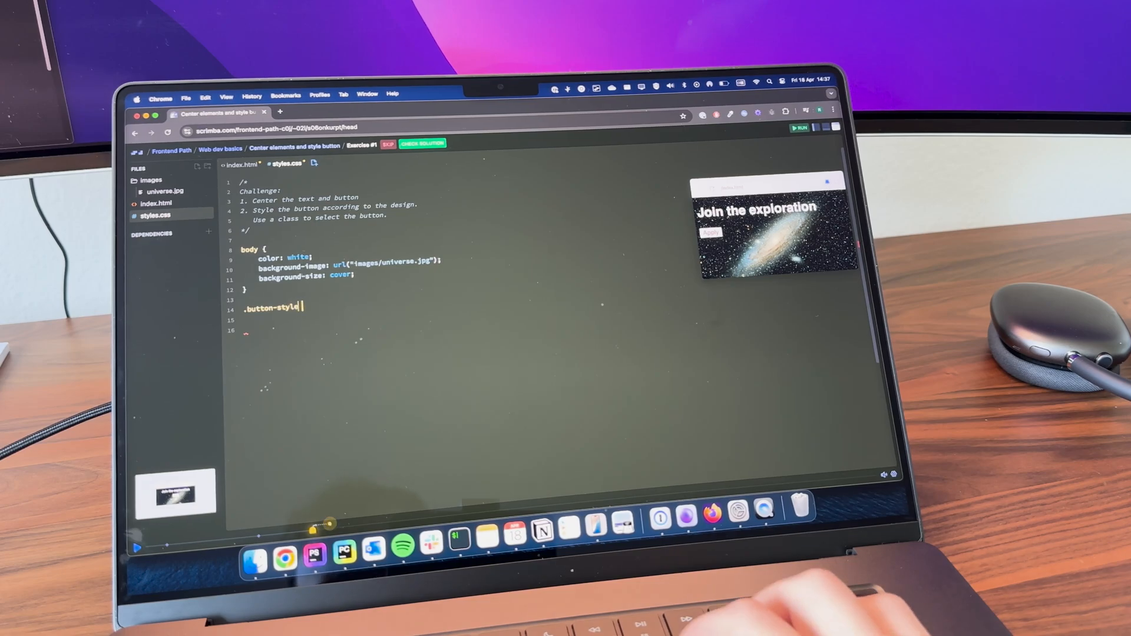
pyautogui.write('{')
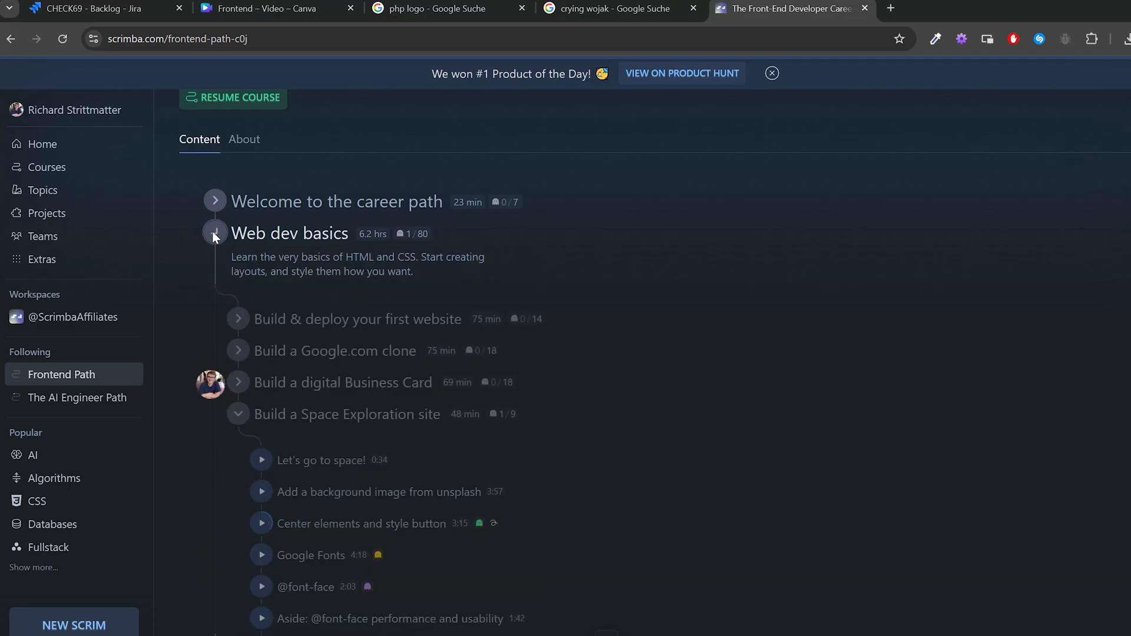
# Step: Scroll through the Build a Space Exploration site lessons down to the recap
pyautogui.scroll(-3)
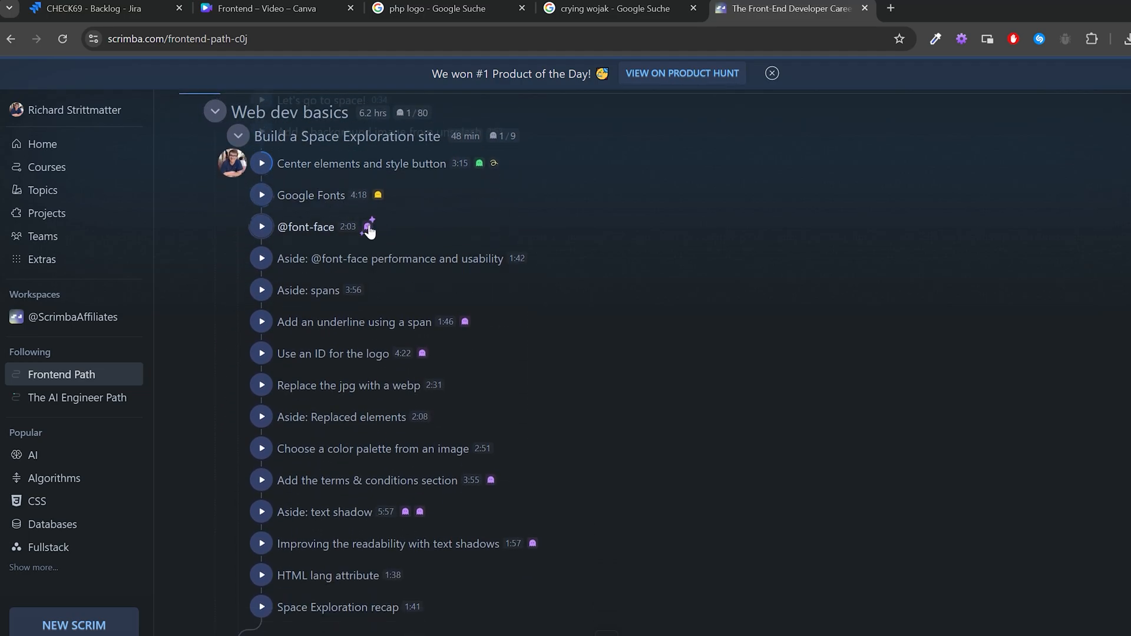
pyautogui.moveTo(468, 324)
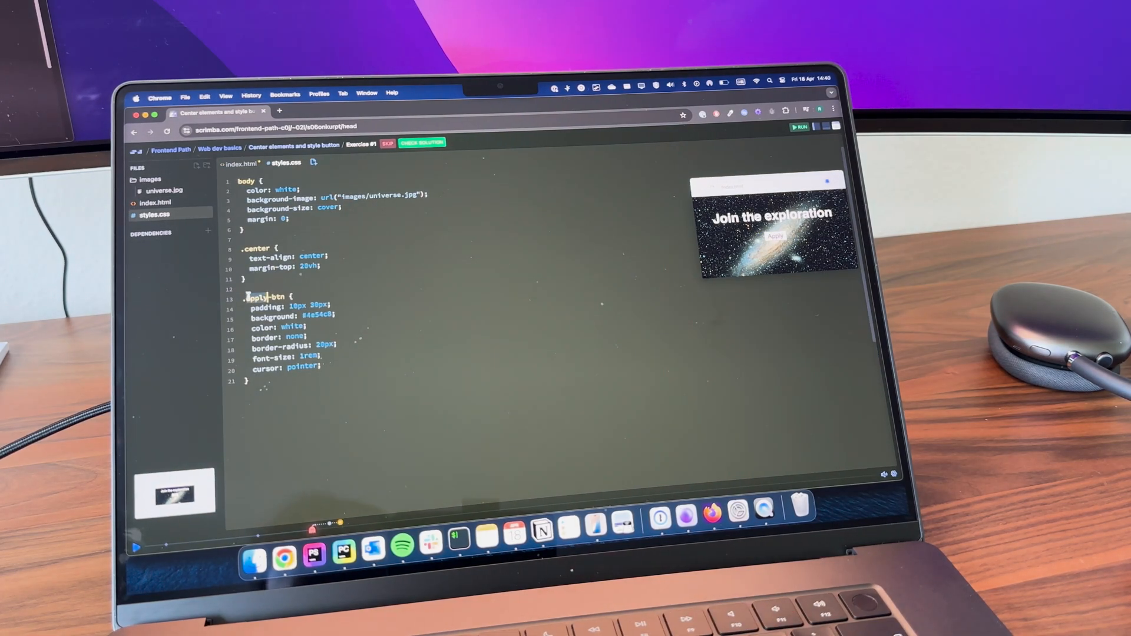
# Step: Go to Topics and choose Fullstack to list courses like Intro to Supabase and SQL
pyautogui.click(421, 142)
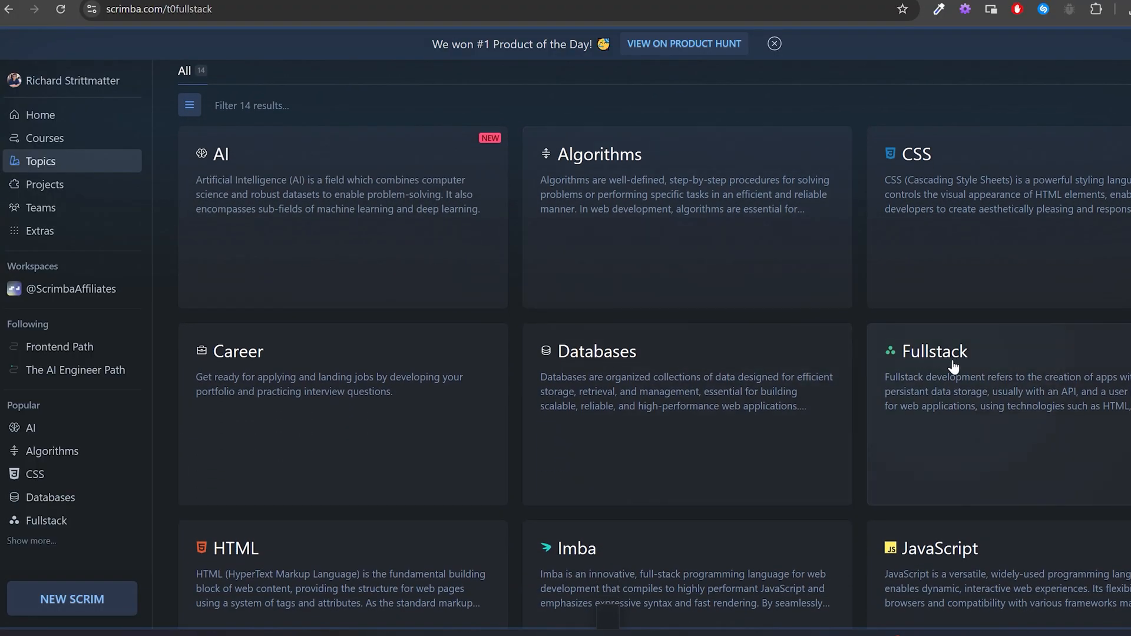
pyautogui.click(935, 351)
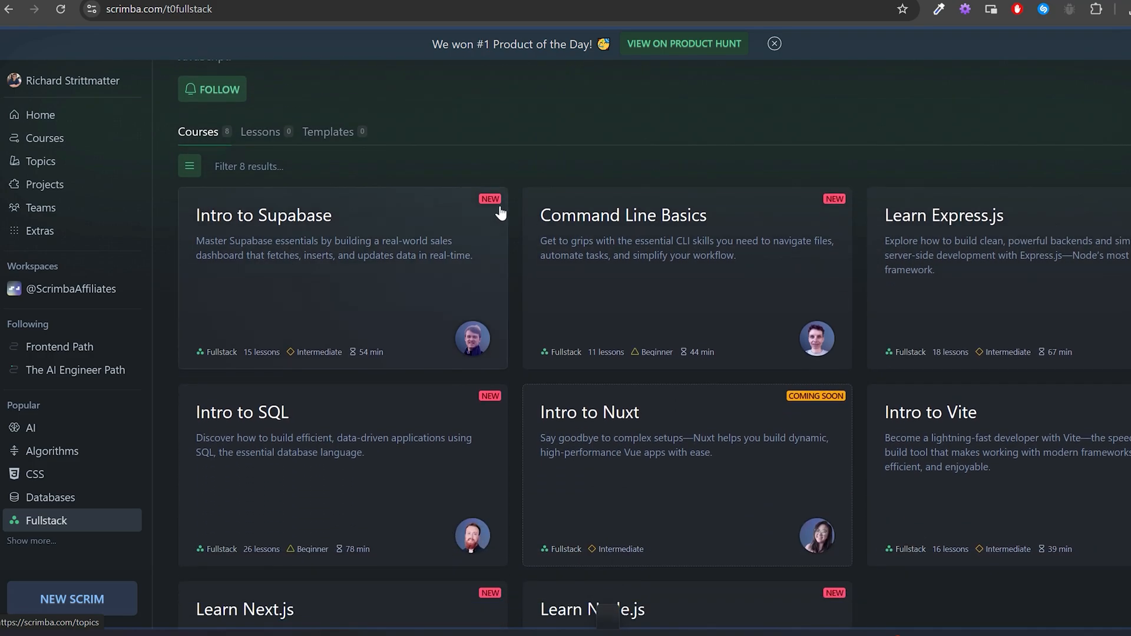